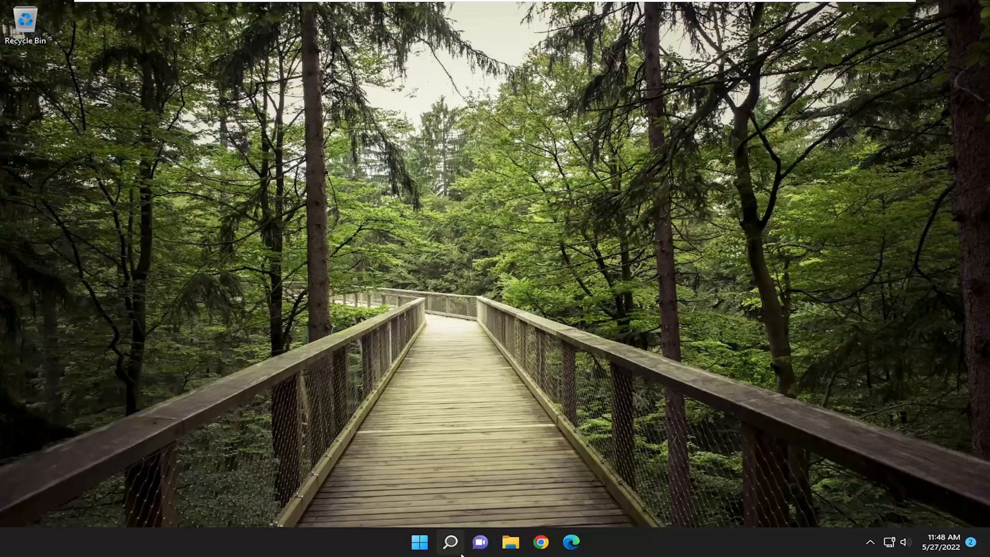
- Search for "windows security" from the taskbar and launch the app
click(450, 542)
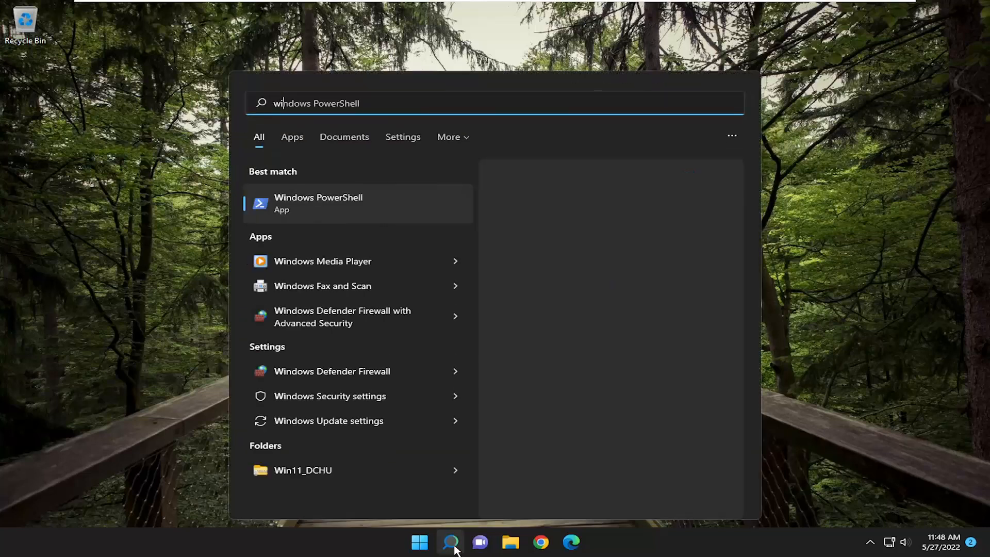
text(windows security)
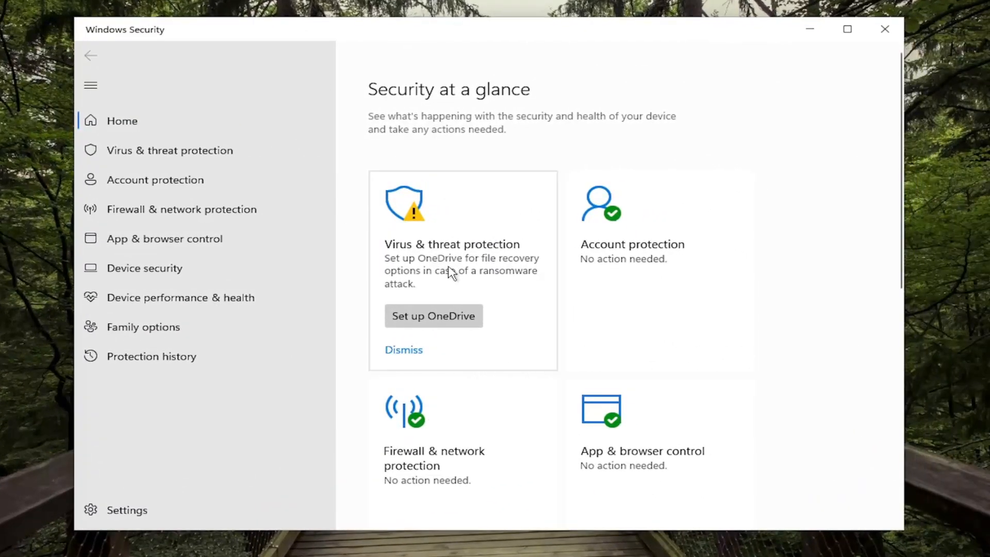
mouse_move(112, 129)
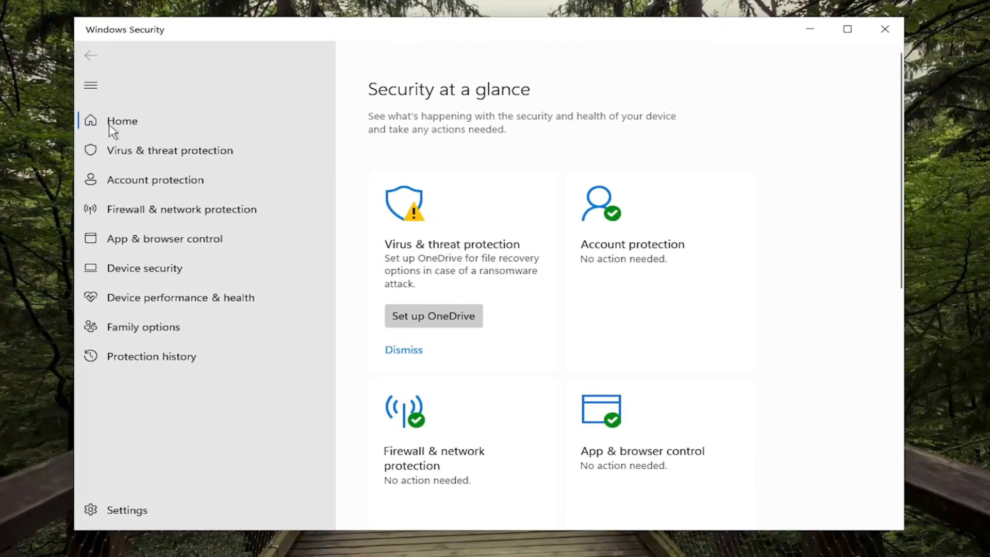
mouse_move(550, 352)
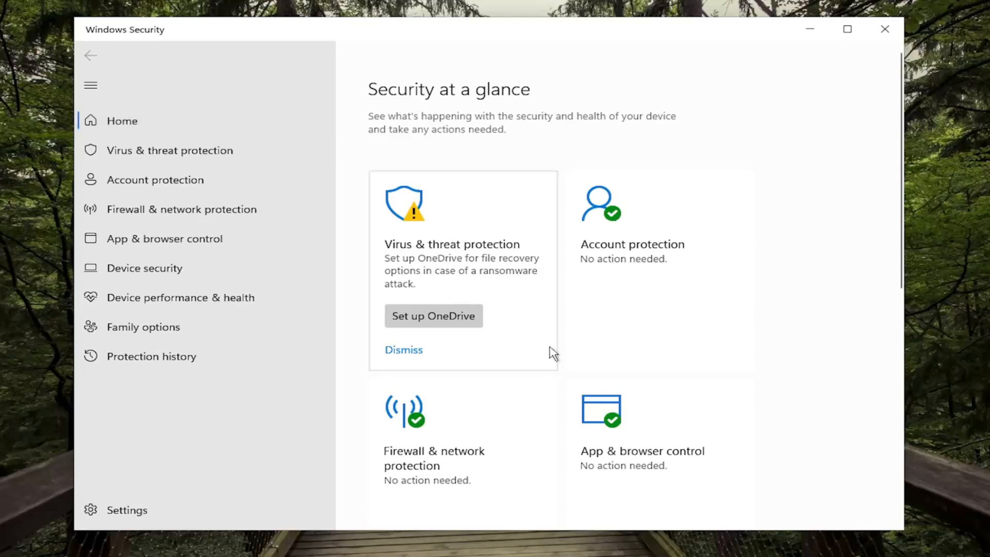
- Go to the Virus & threat protection page and scroll down to its settings
click(168, 150)
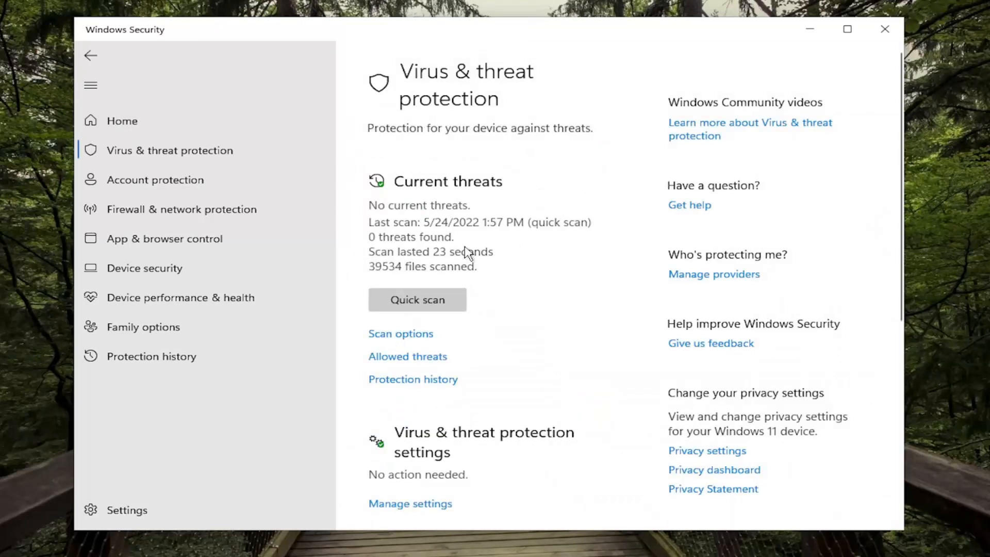
scroll(down, 3)
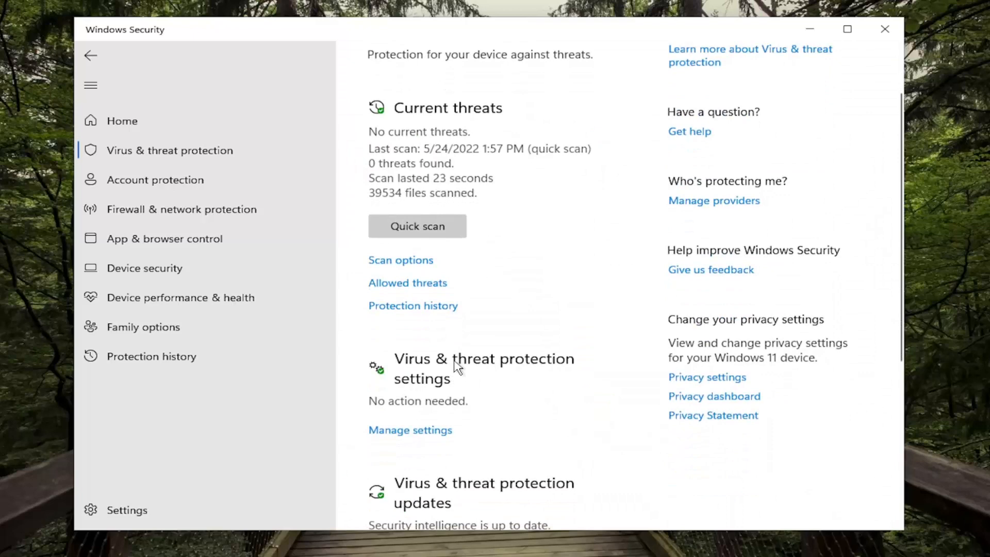
- Switch Real-time protection off, approve the UAC prompt, and return Home
click(409, 430)
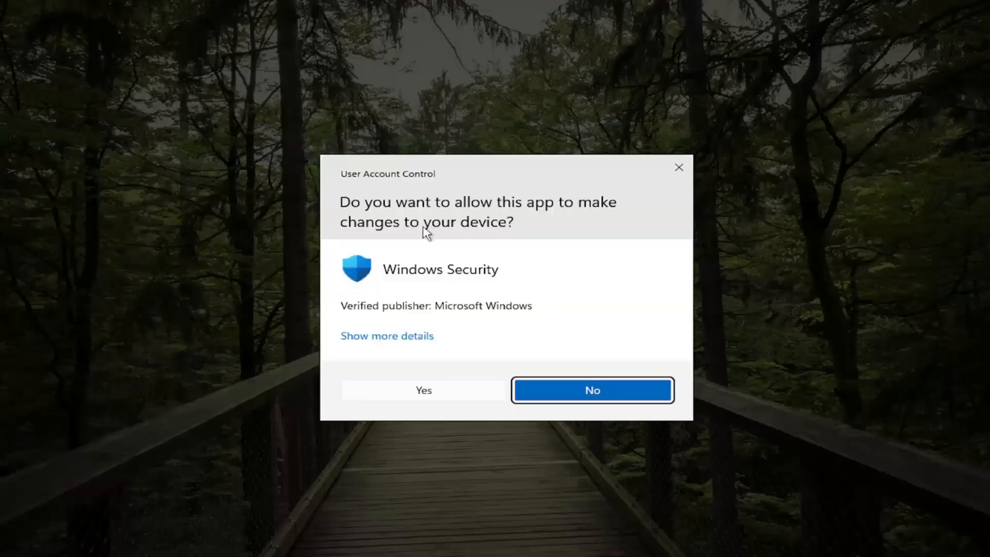
click(424, 390)
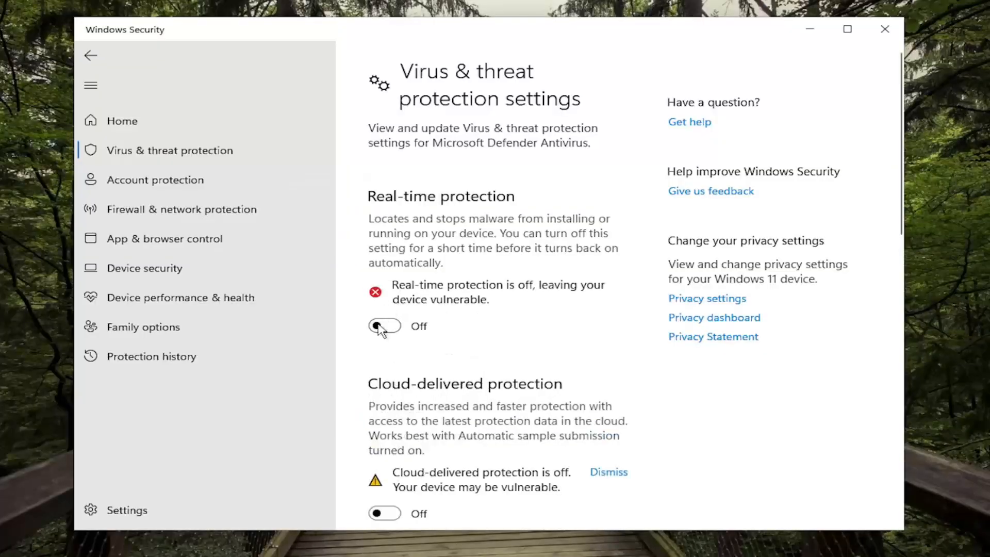
click(90, 55)
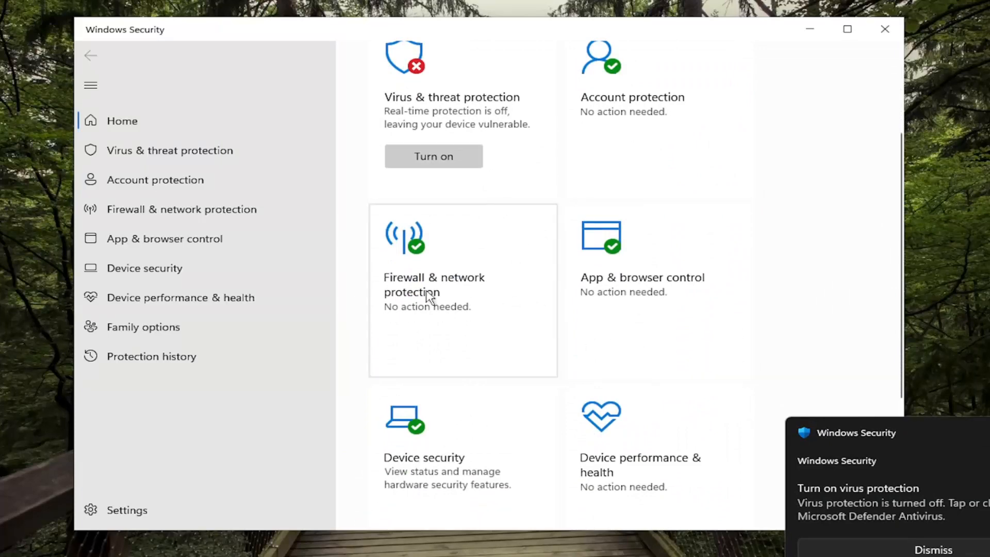
mouse_move(674, 284)
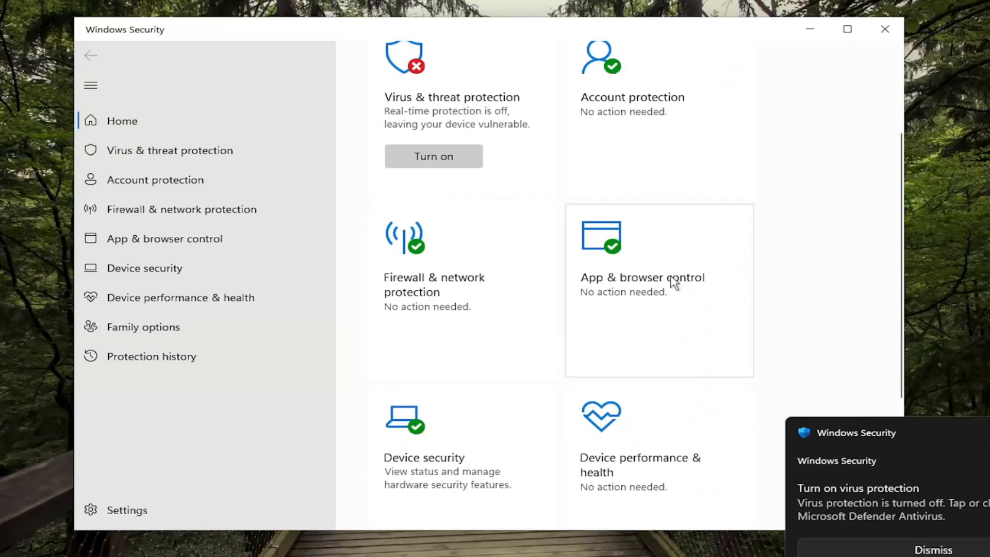
- Scroll the Home page to check the Virus & threat protection status
scroll(up, 3)
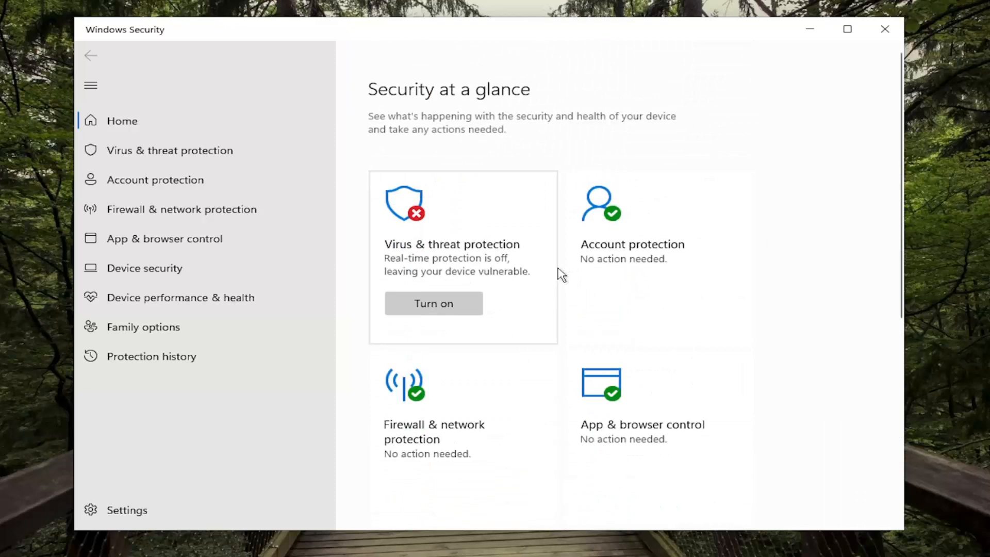
mouse_move(633, 290)
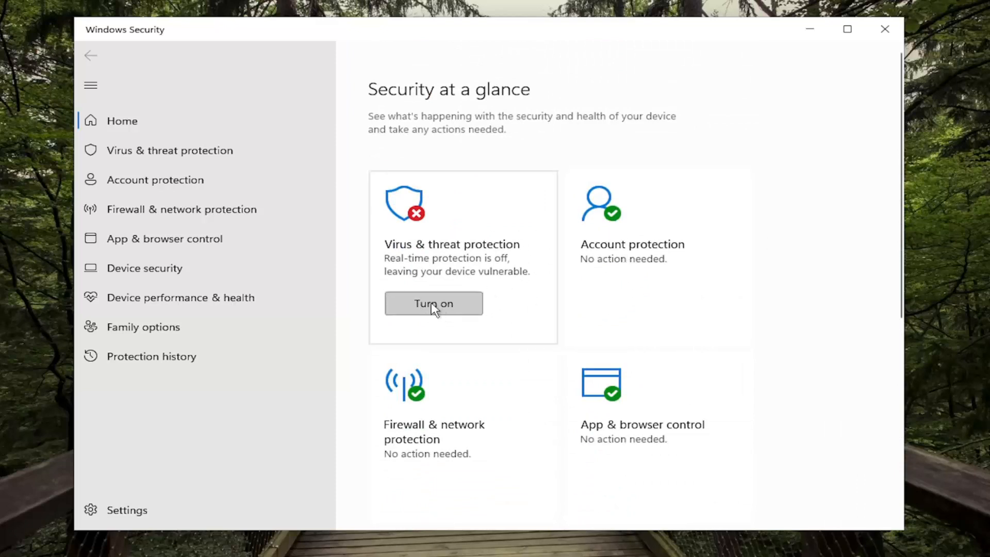
scroll(down, 3)
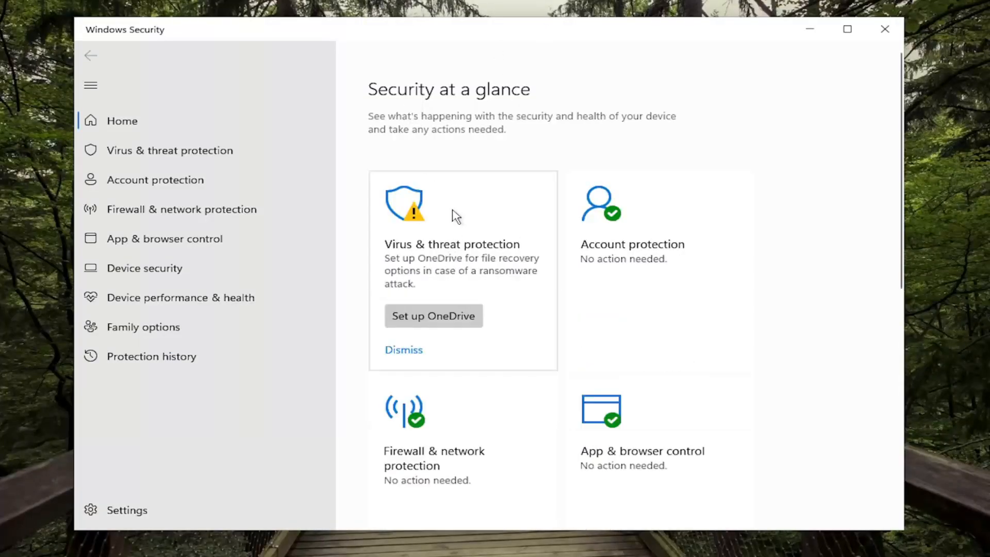
mouse_move(377, 295)
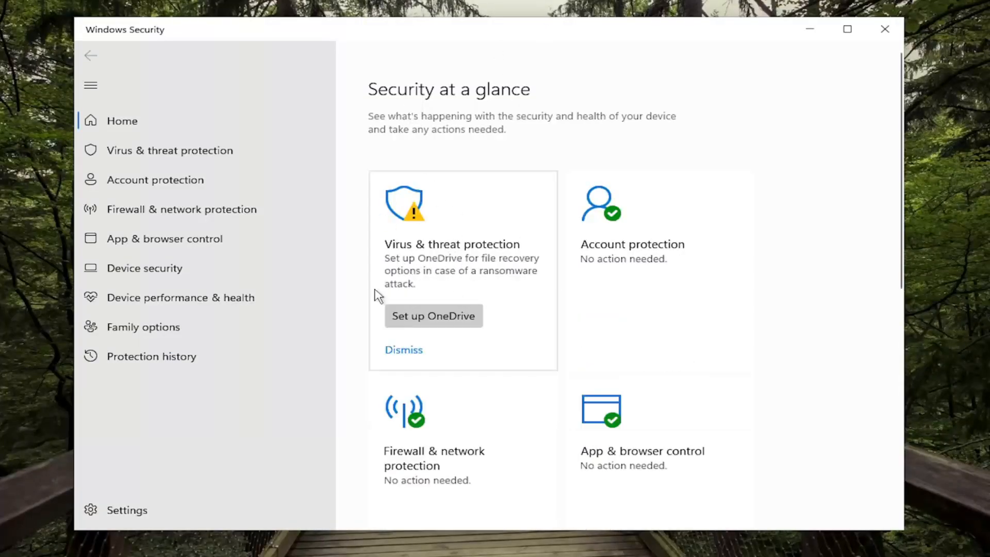
mouse_move(402, 382)
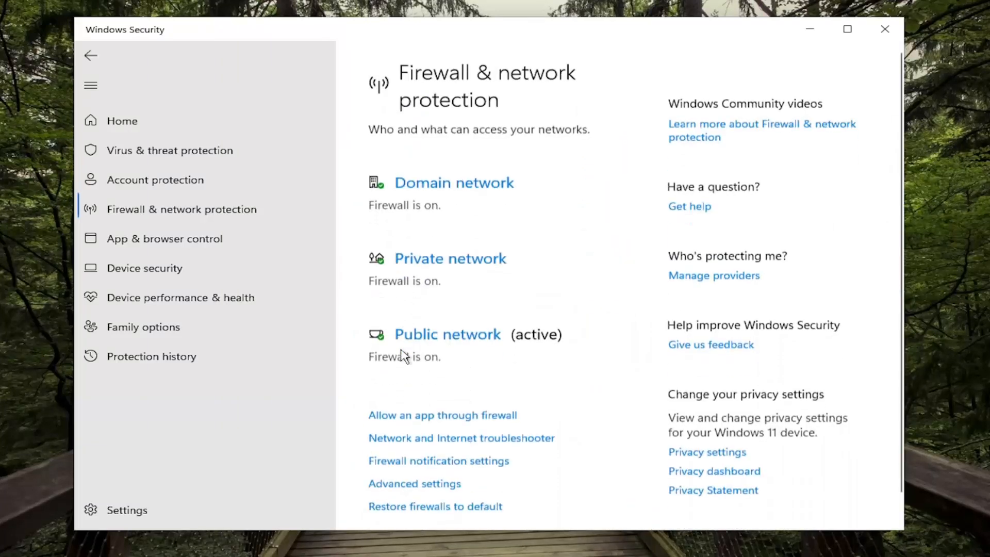
- Return to the Home overview and close Windows Security
click(122, 121)
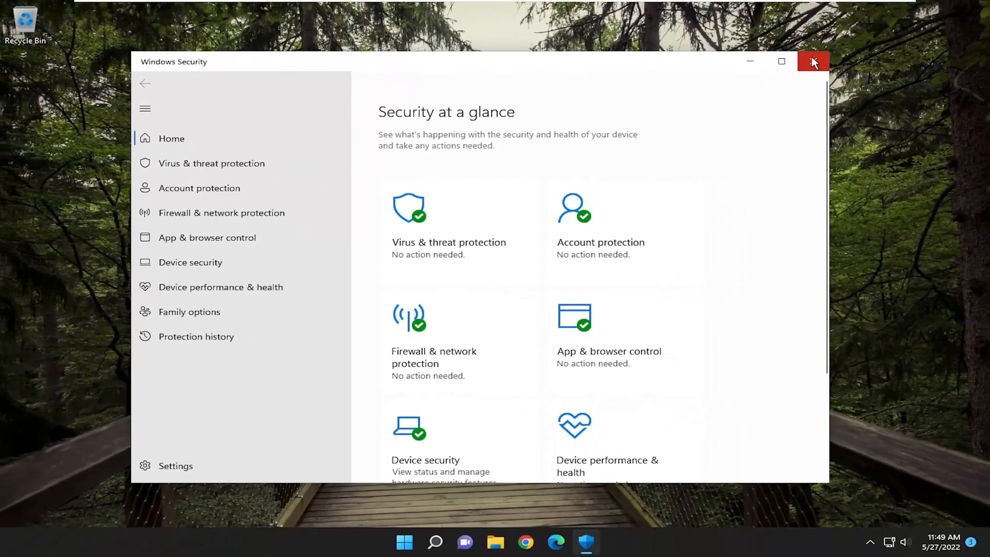
click(813, 61)
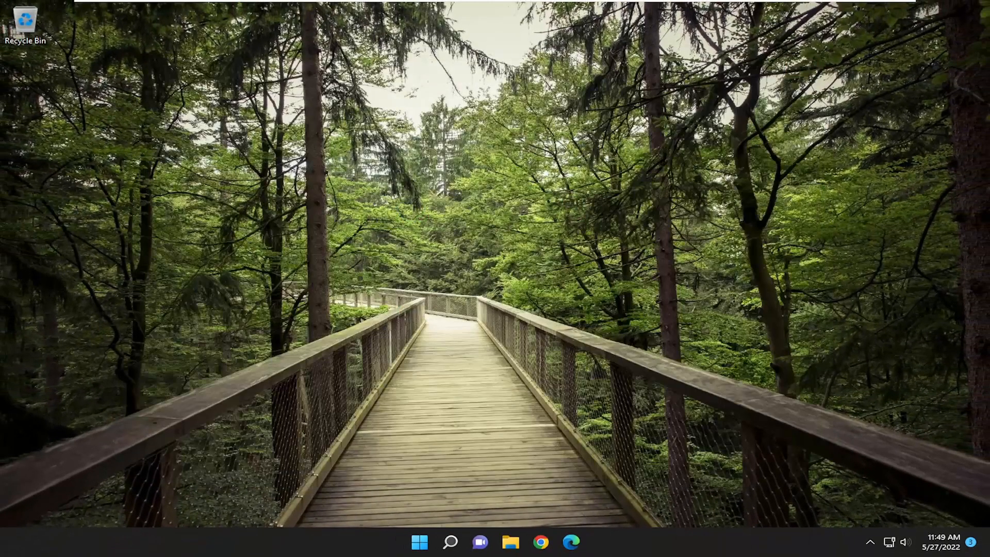